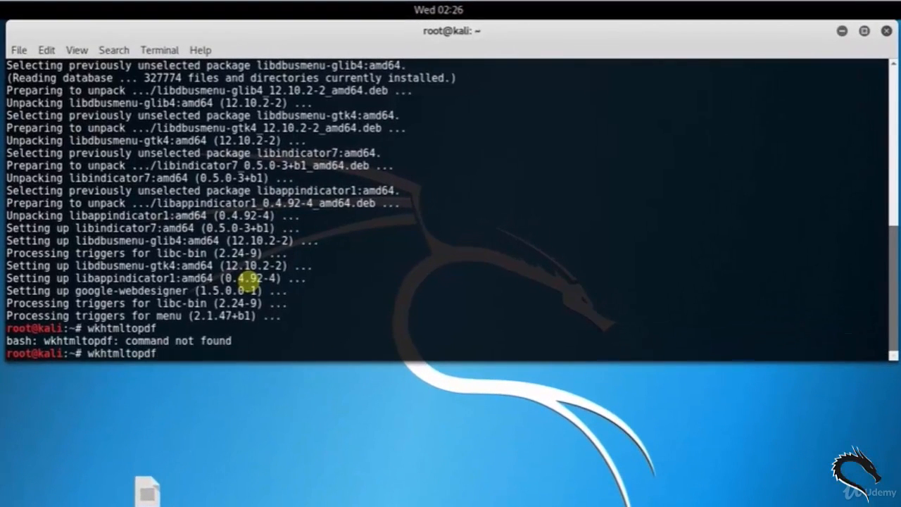
# Step: Install the wkhtmltopdf package with sudo apt-get install wkhtmltopdf
pyautogui.write('sudo apt-get install wkhtmltopdf')
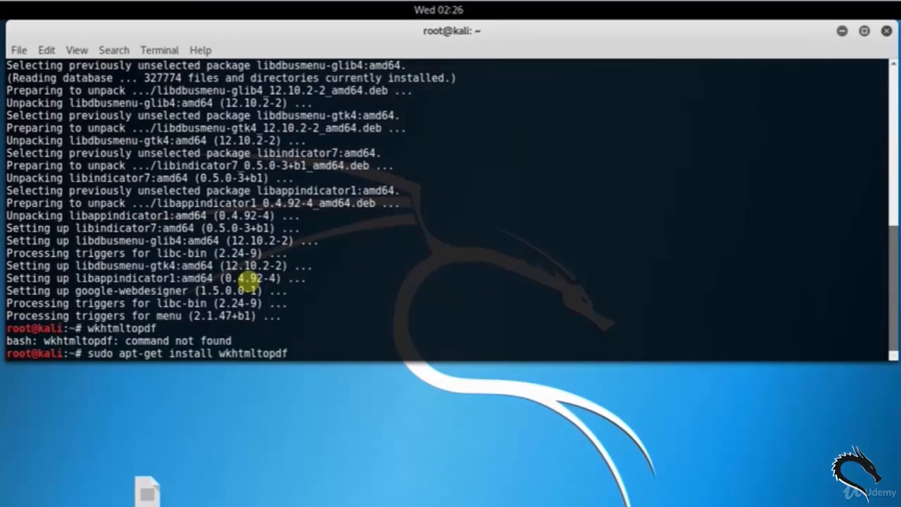
pyautogui.press('Return')
pyautogui.write('wkhtmltopdf')
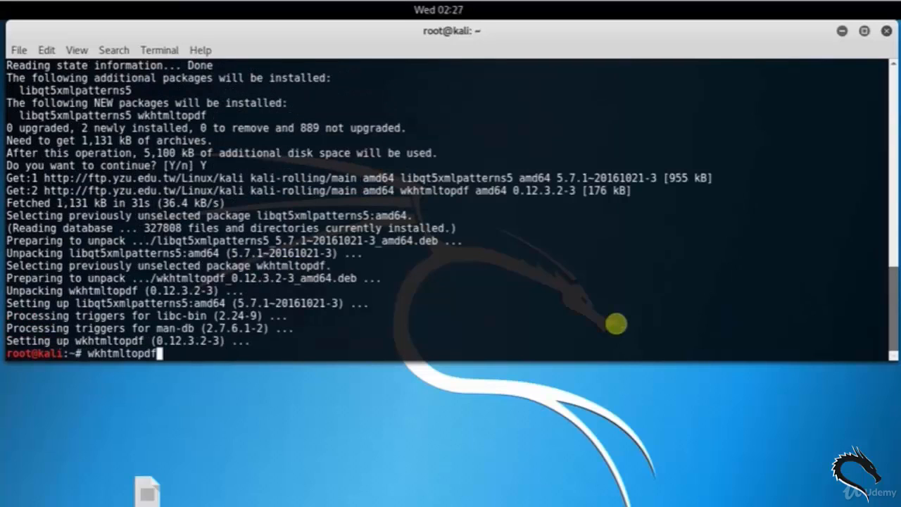
# Step: Show wkhtmltopdf -h help, highlight the usage synopsis, and scroll through the global options
pyautogui.write('-')
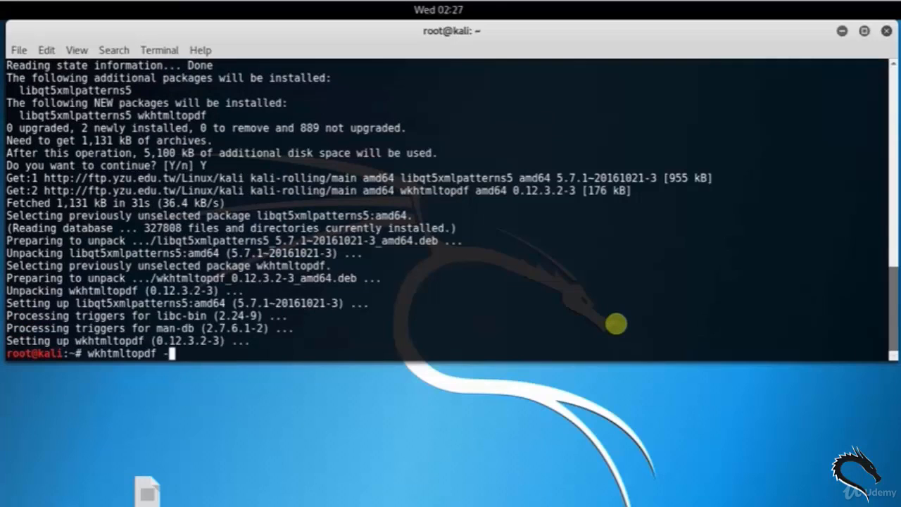
pyautogui.write('h')
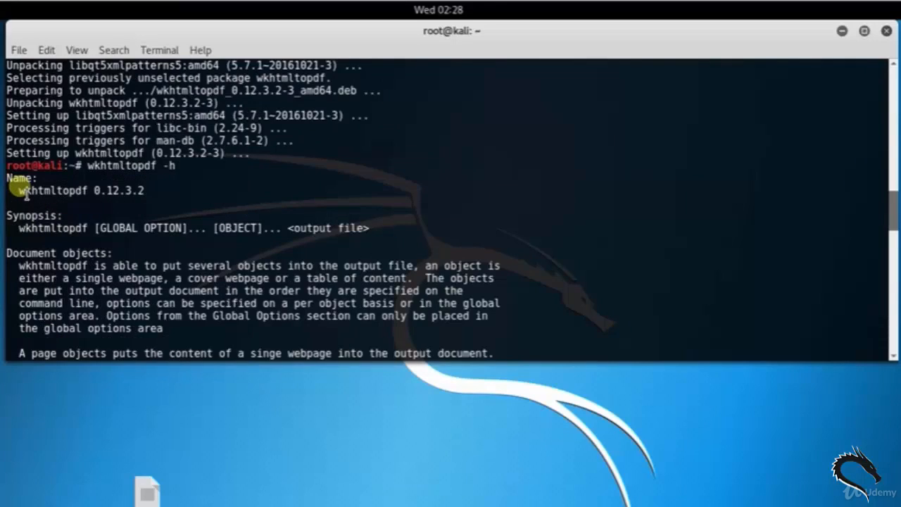
pyautogui.moveTo(22, 227)
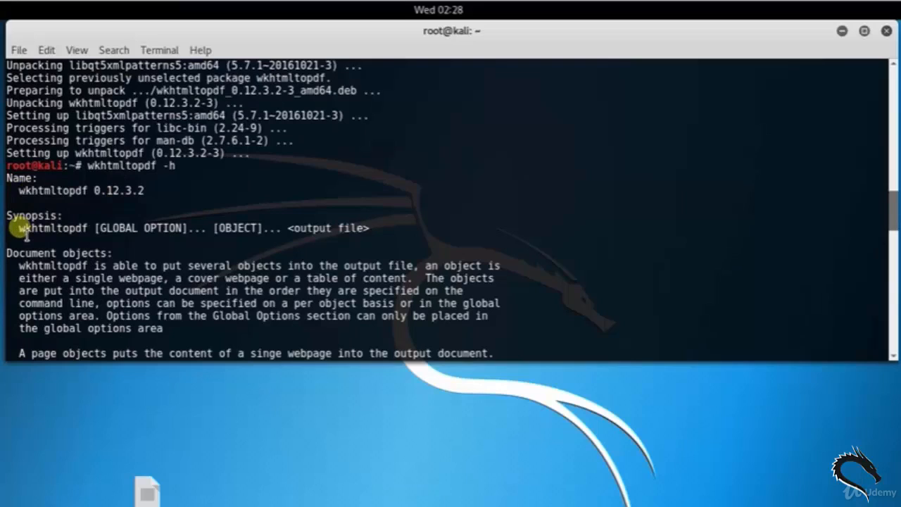
pyautogui.moveTo(21, 227); pyautogui.dragTo(377, 228)
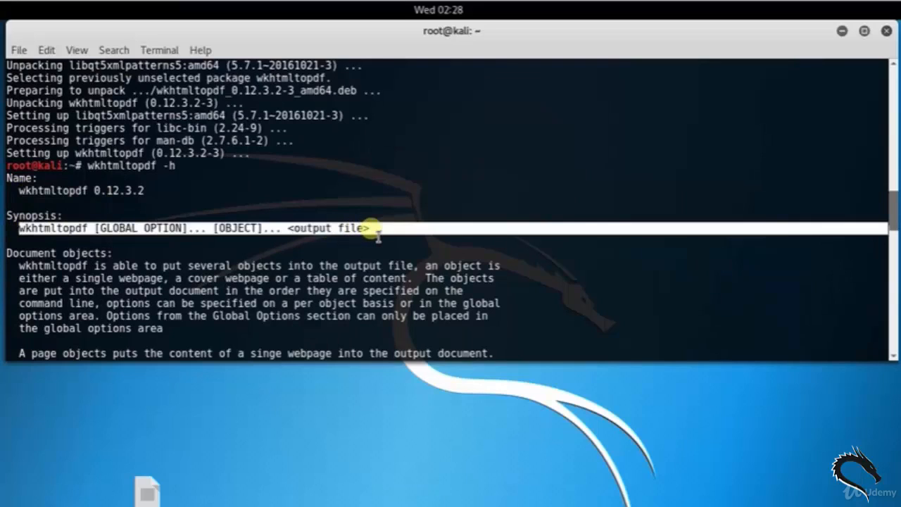
pyautogui.moveTo(232, 235)
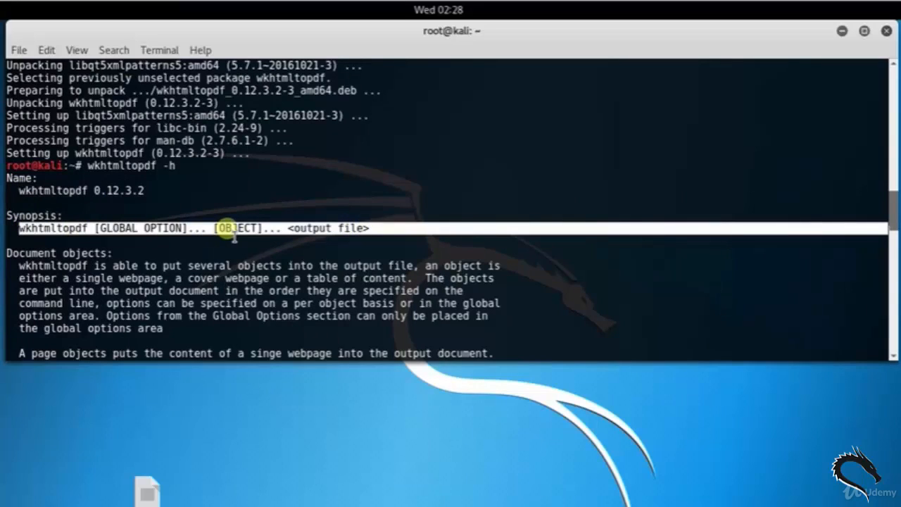
pyautogui.scroll(-3)
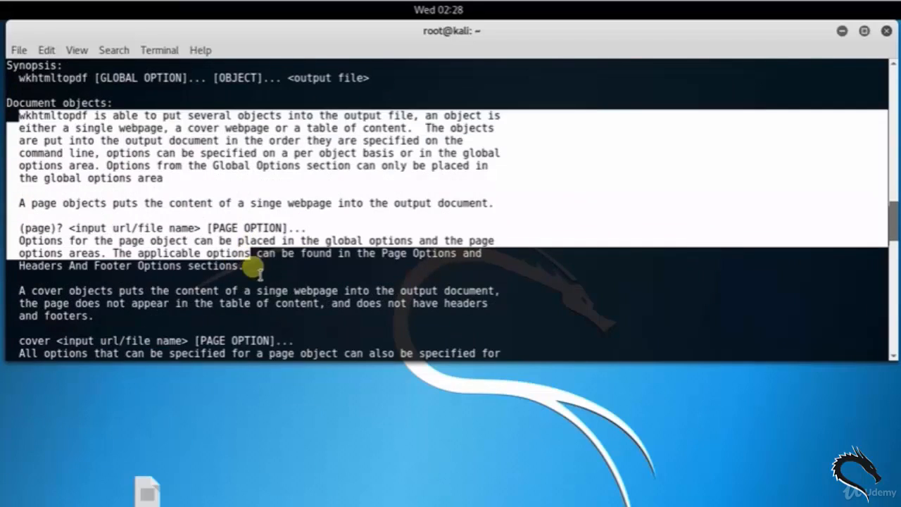
pyautogui.scroll(-3)
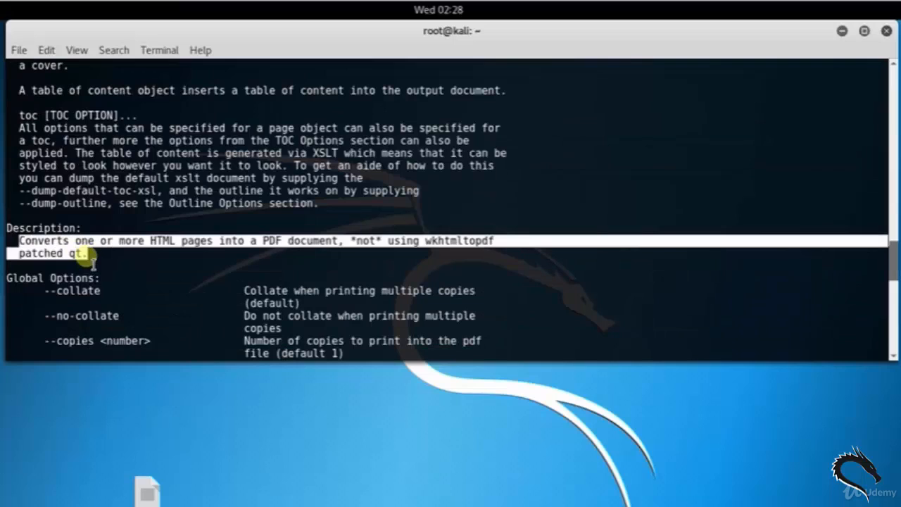
pyautogui.moveTo(215, 250)
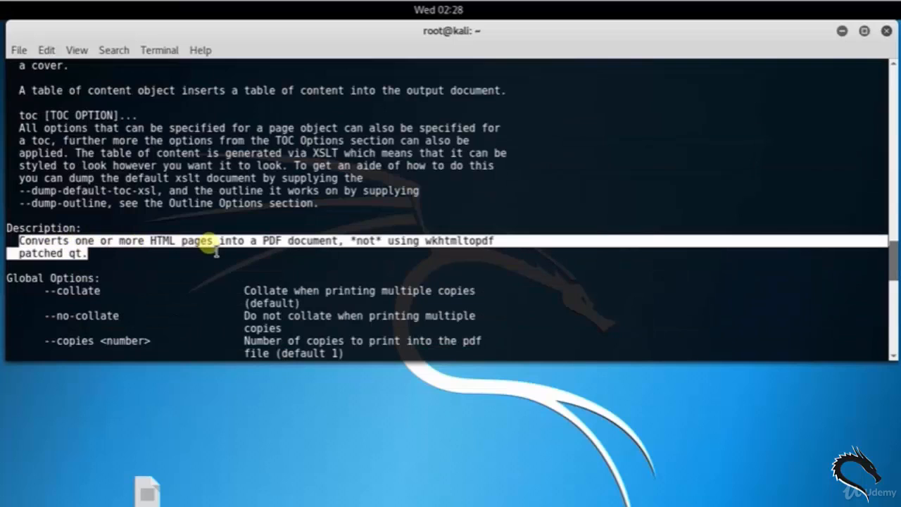
pyautogui.moveTo(380, 243)
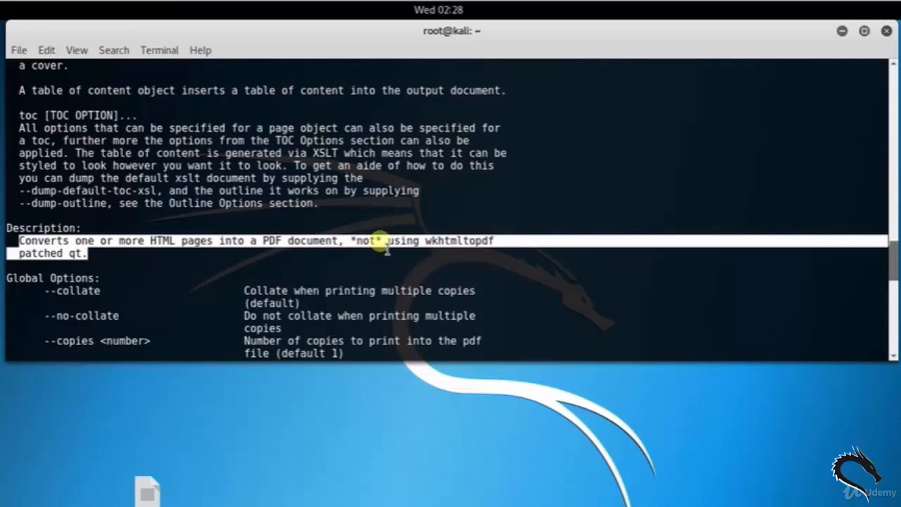
pyautogui.moveTo(450, 255)
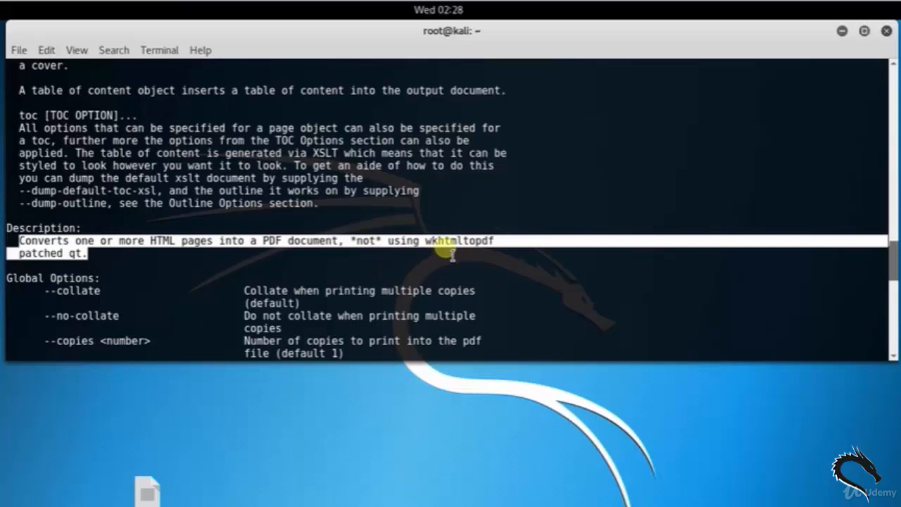
pyautogui.scroll(-3)
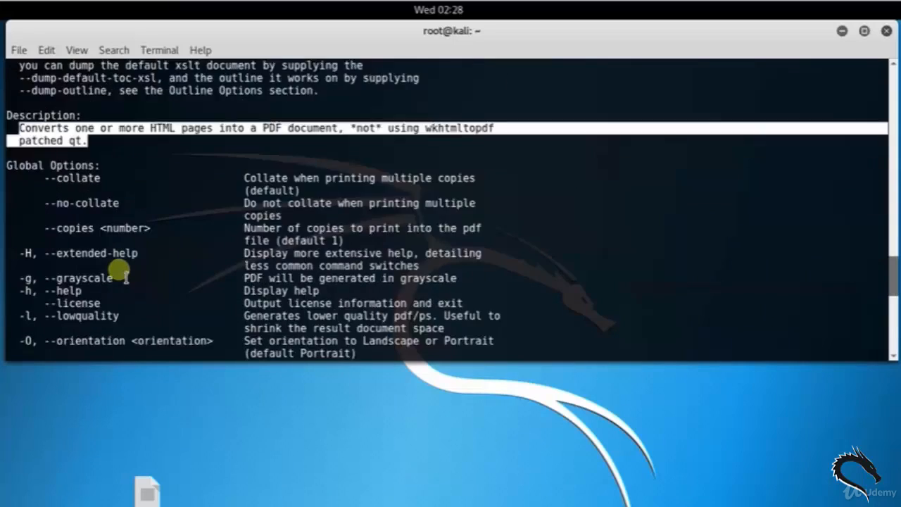
pyautogui.scroll(-3)
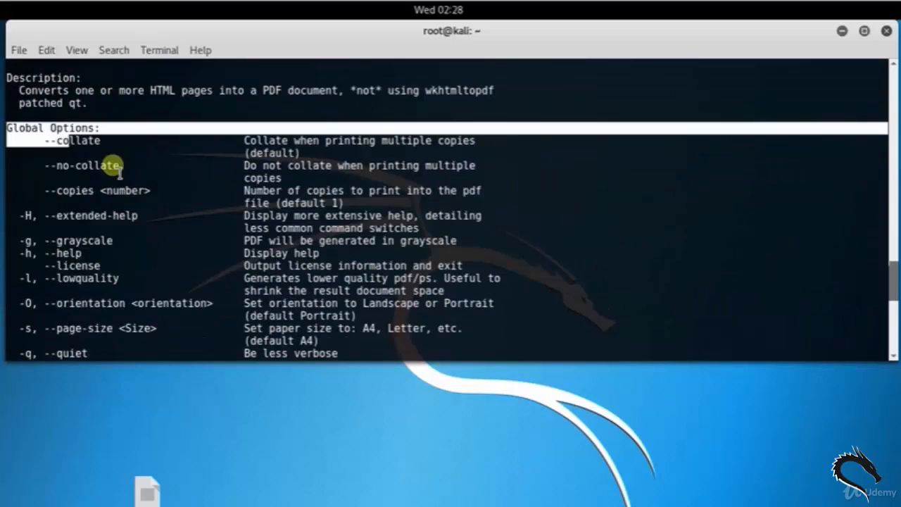
pyautogui.scroll(-3)
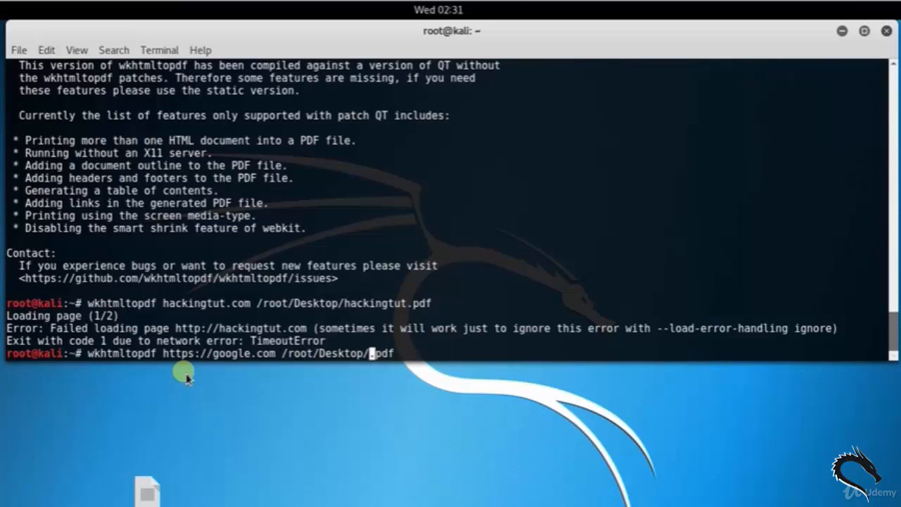
pyautogui.write('google')
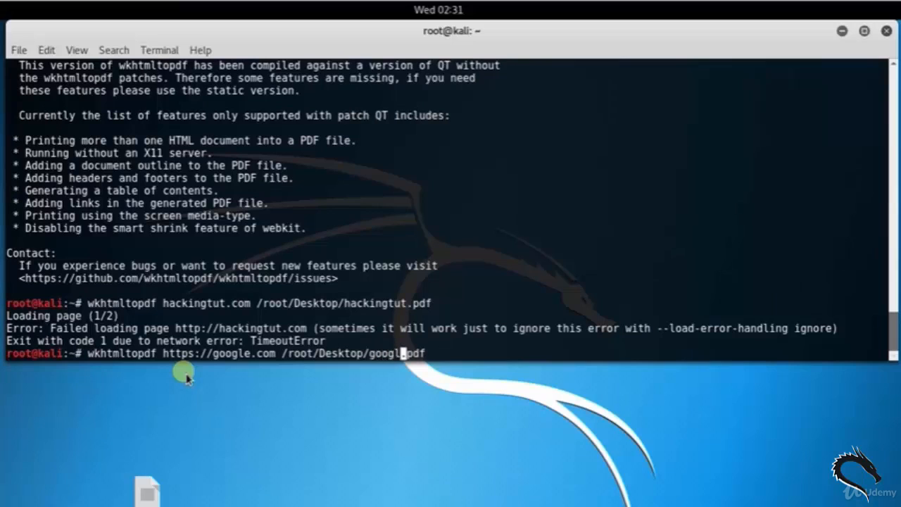
pyautogui.press('Return')
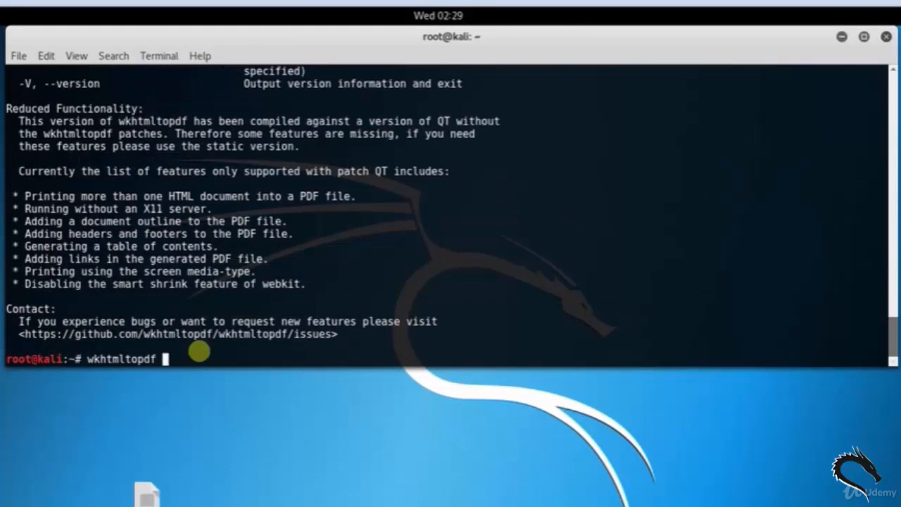
# Step: Run wkhtmltopdf hackingtut.com /root/Desktop/hackingtut.pdf, starting the page load
pyautogui.write('hacking')
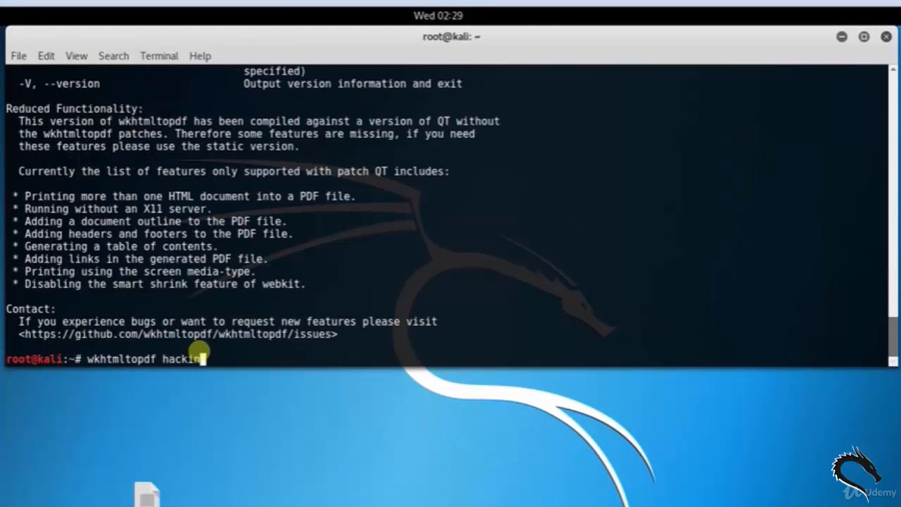
pyautogui.write('gtut')
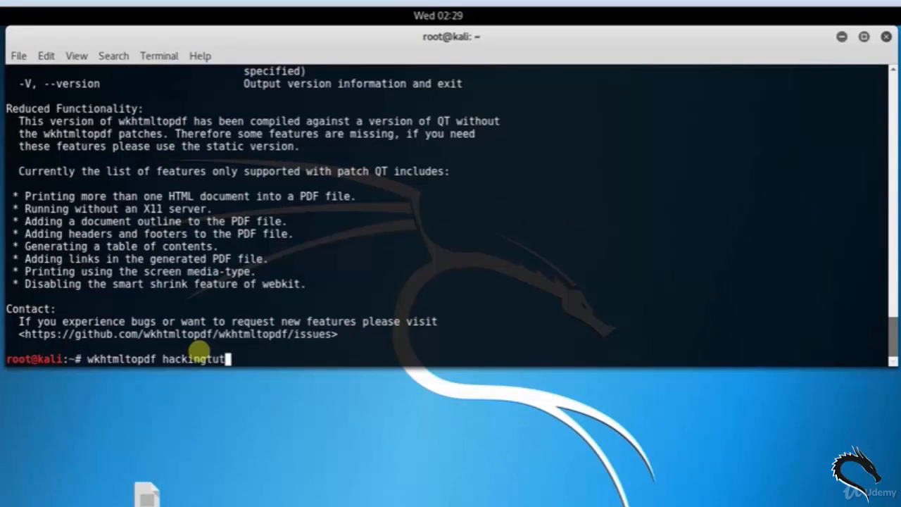
pyautogui.write('.com /root/Desktop/hackingtut')
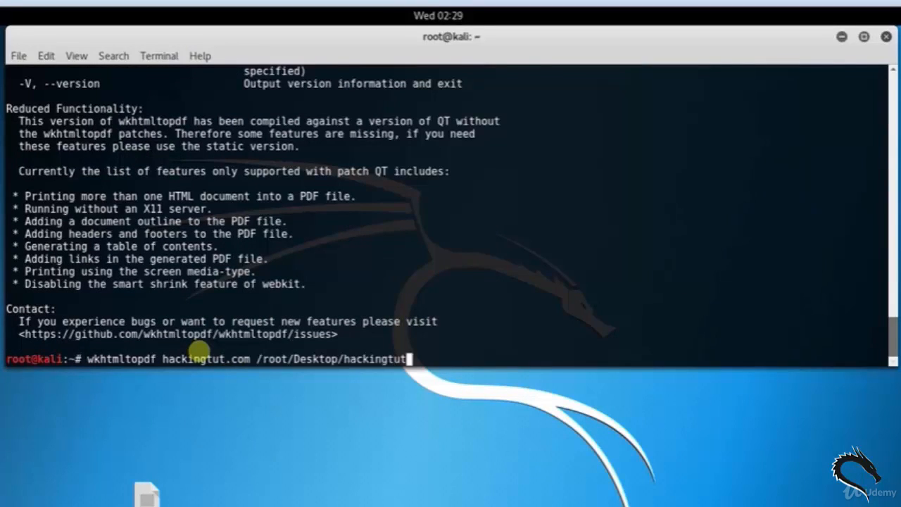
pyautogui.write('.pdf')
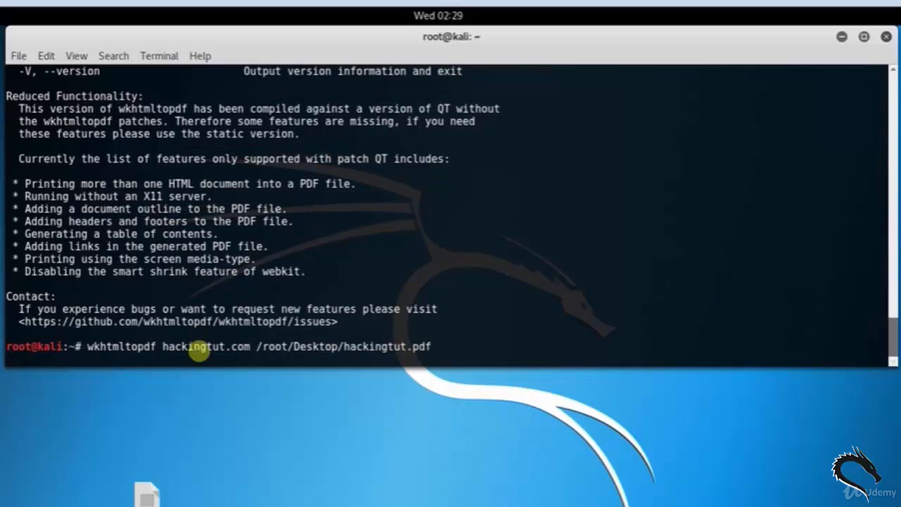
pyautogui.press('Return')
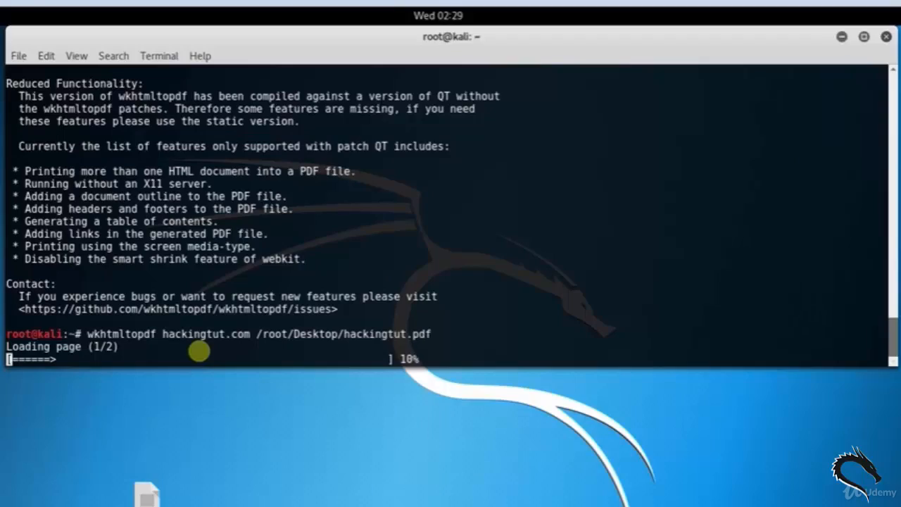